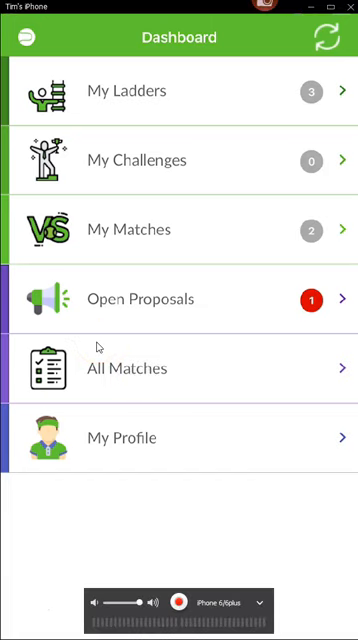
pyautogui.moveTo(26, 603)
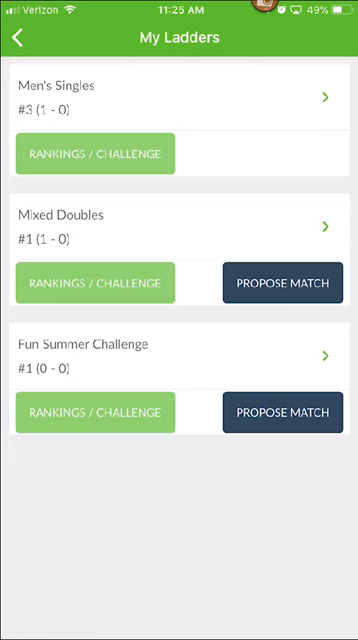
# - Check the empty My Challenges list and the two 6/20/2019 wins in My Matches, then return to the Dashboard
pyautogui.click(18, 37)
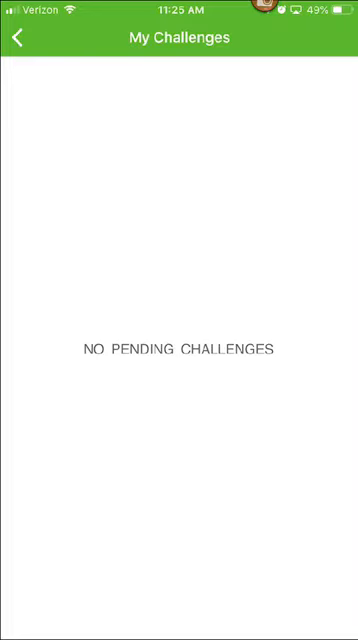
pyautogui.click(16, 38)
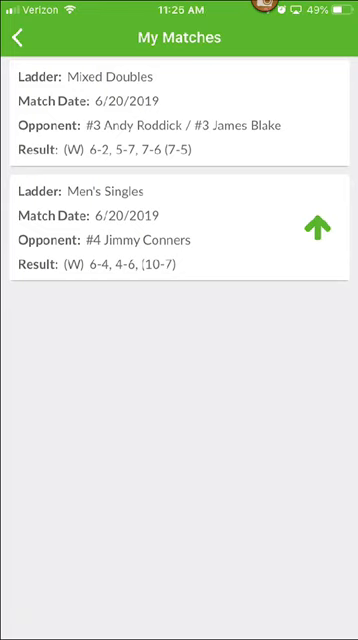
pyautogui.click(18, 37)
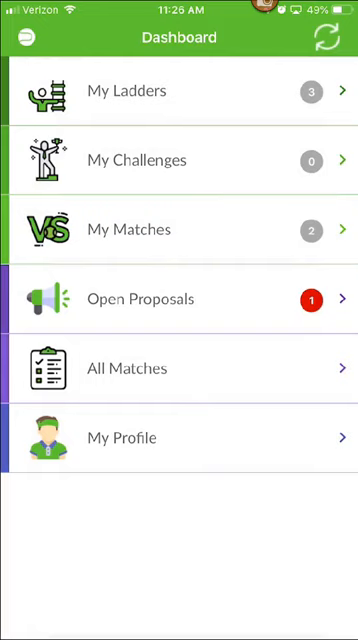
pyautogui.click(179, 298)
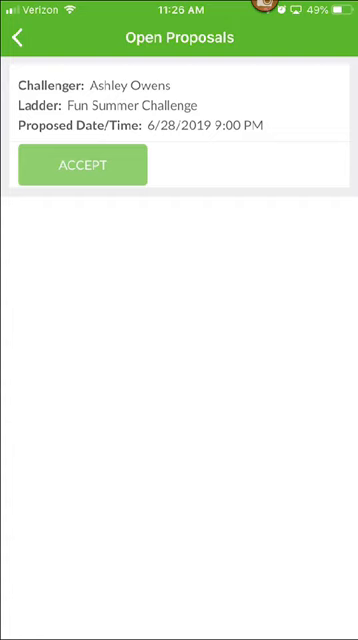
pyautogui.click(18, 37)
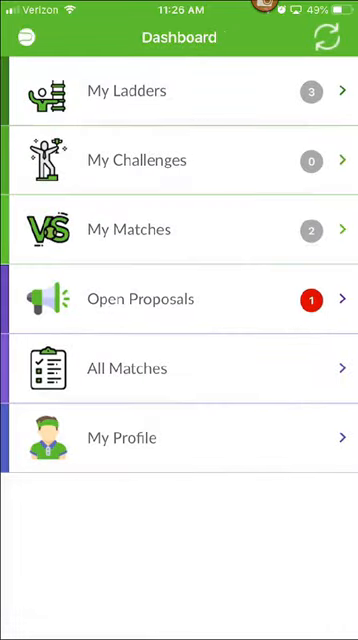
# - View the 6/20/2019 Men's Singles match (6-4, 4-6, 10-7), then return to All Matches by ladder
pyautogui.click(179, 368)
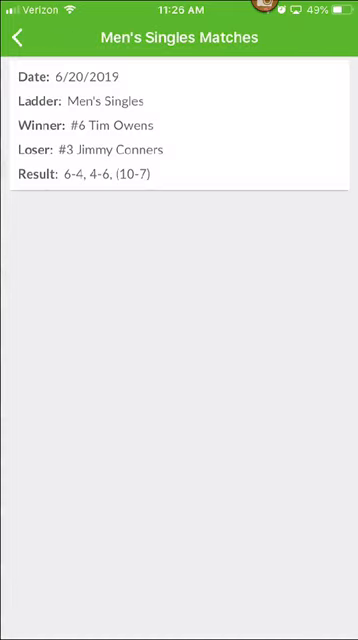
pyautogui.click(18, 37)
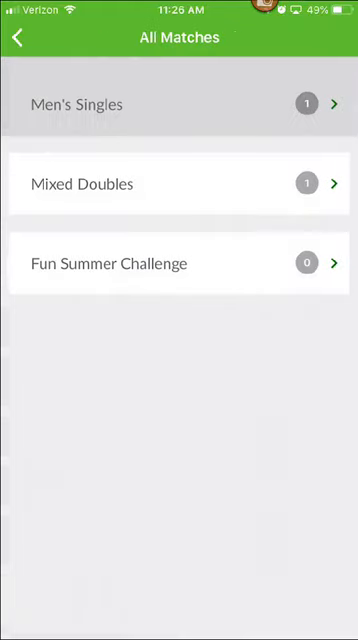
# - Learn why Pete Sampras is ineligible to challenge, then return to the Men's Singles rankings
pyautogui.click(18, 37)
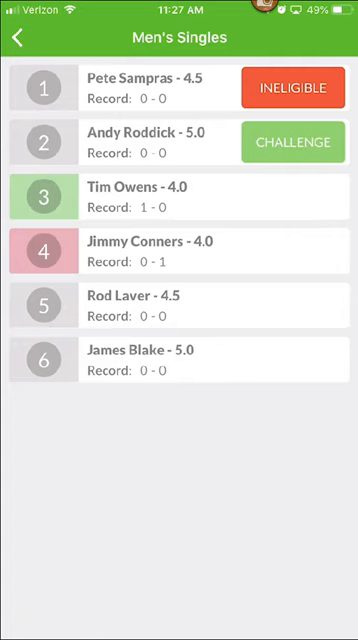
pyautogui.click(292, 88)
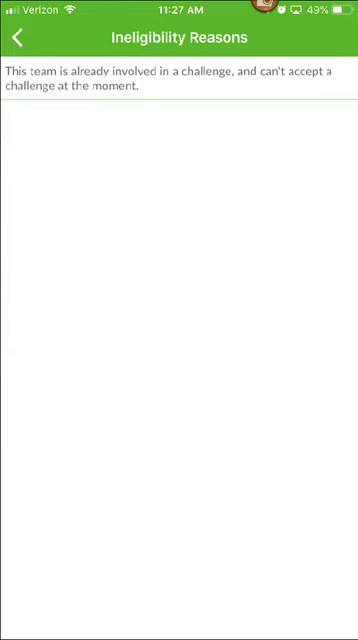
pyautogui.click(17, 38)
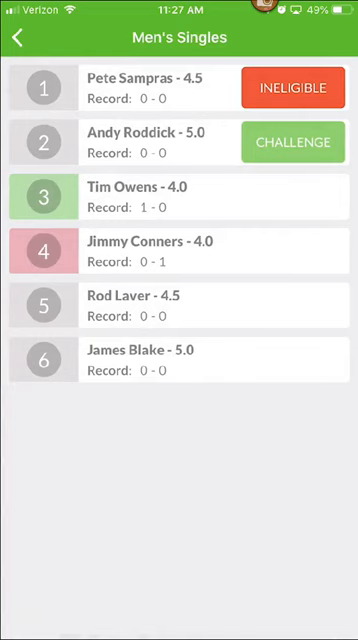
# - Challenge Andy Roddick on the Men's Singles ladder, confirm it and dismiss the Success alert
pyautogui.click(292, 142)
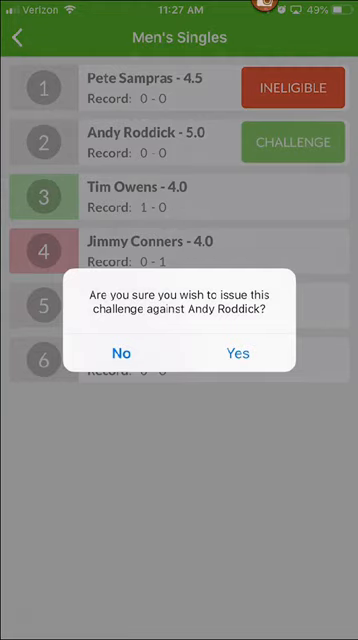
pyautogui.click(238, 353)
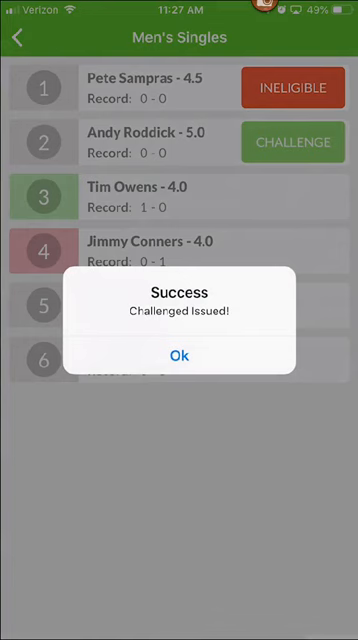
pyautogui.click(179, 355)
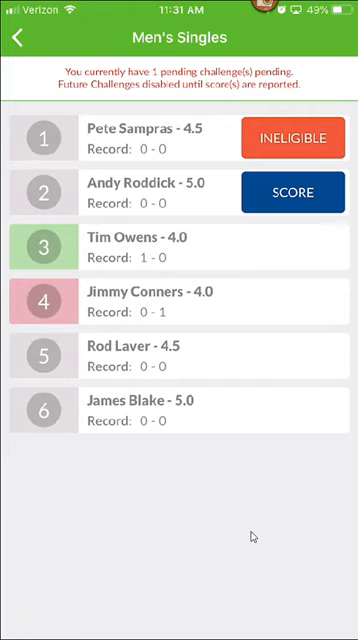
# - Start scoring the pending challenge with status Played Through and advance to Winner Score
pyautogui.click(292, 191)
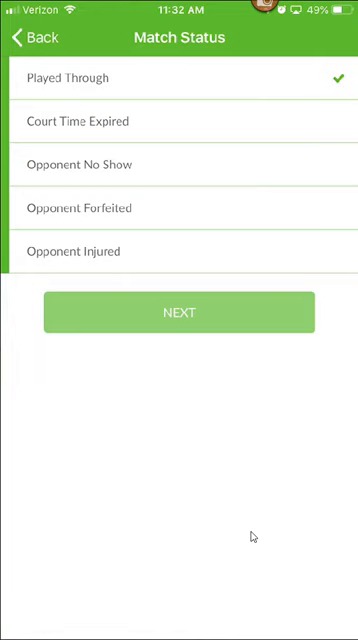
pyautogui.click(179, 312)
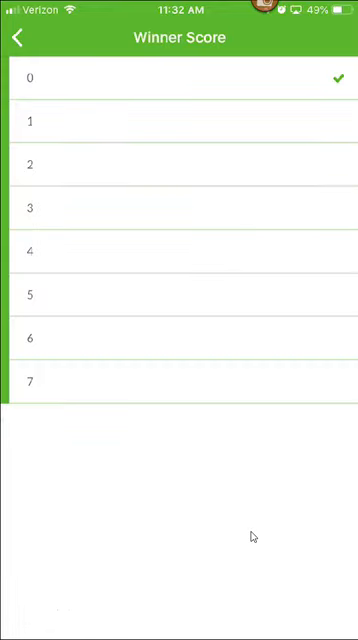
# - Enter sets of 6-2 and 4-6 plus a 10-7 third-set tie-break
pyautogui.click(15, 38)
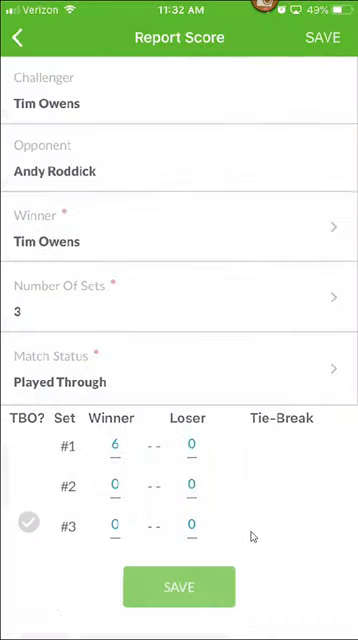
pyautogui.click(189, 444)
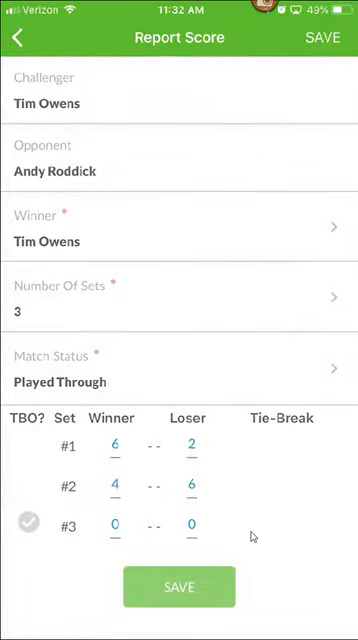
pyautogui.click(28, 524)
pyautogui.write('10')
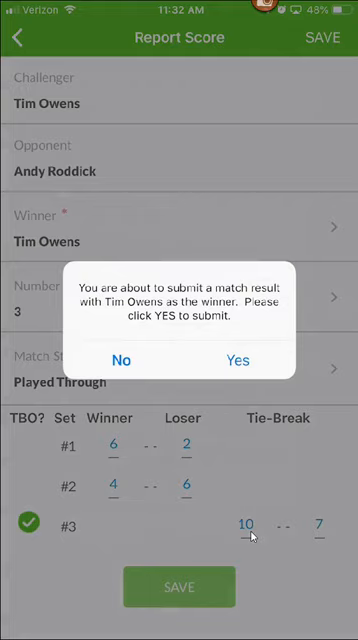
pyautogui.click(237, 360)
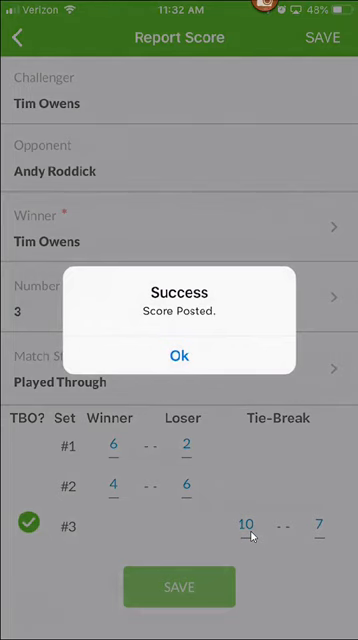
pyautogui.click(179, 355)
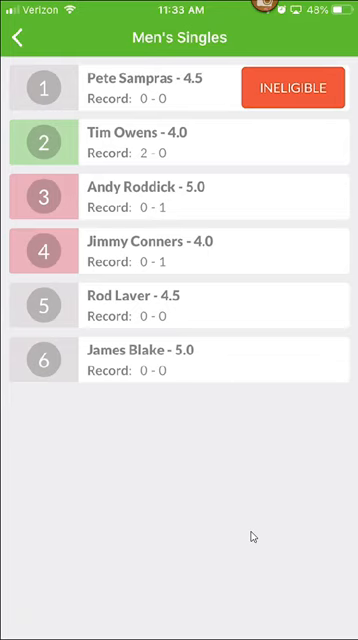
# - Go back from the Men's Singles ladder to the Dashboard, which lists one open proposal
pyautogui.click(18, 38)
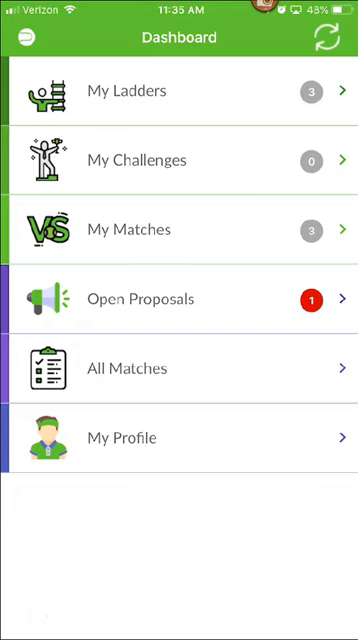
pyautogui.click(179, 299)
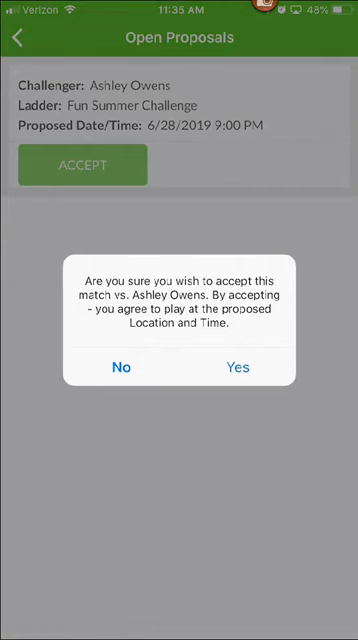
pyautogui.click(237, 367)
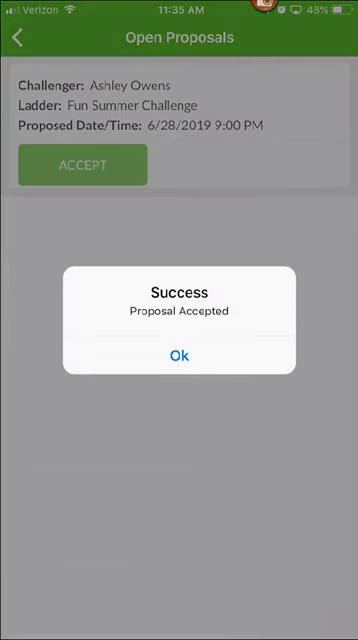
pyautogui.click(179, 355)
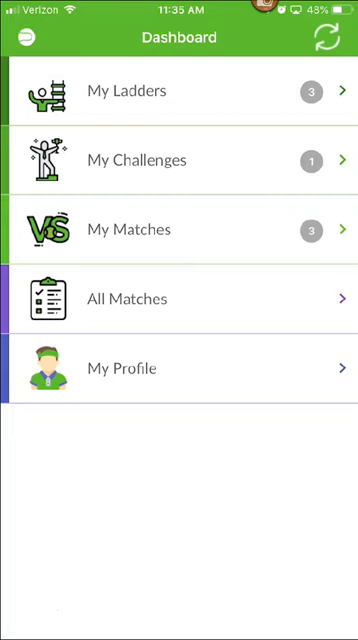
pyautogui.click(179, 160)
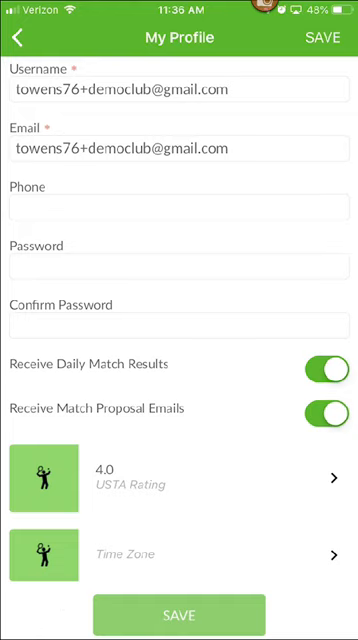
# - Leave the My Profile screen via the back arrow, returning to the Dashboard
pyautogui.click(18, 38)
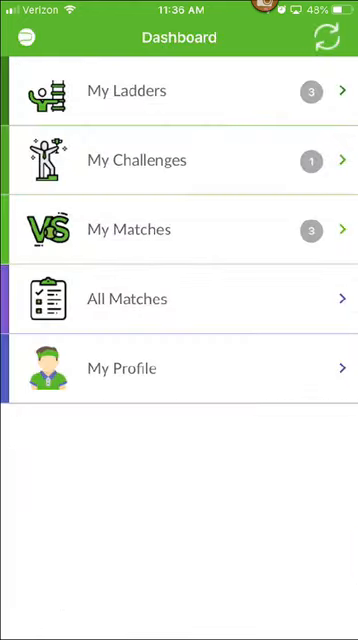